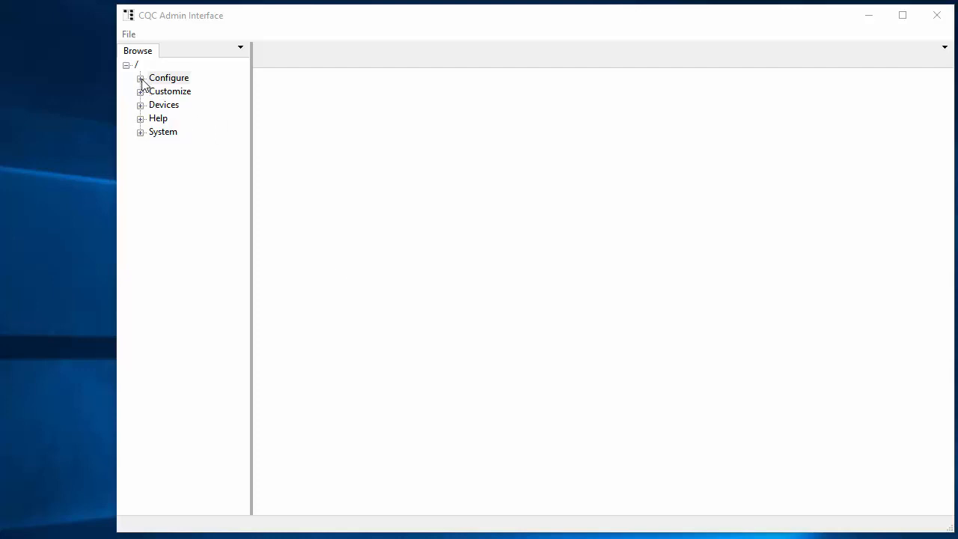
Reach GC-100s under Configure > Ports in the Browse tree and show its Port Config tab.
left_click(141, 81)
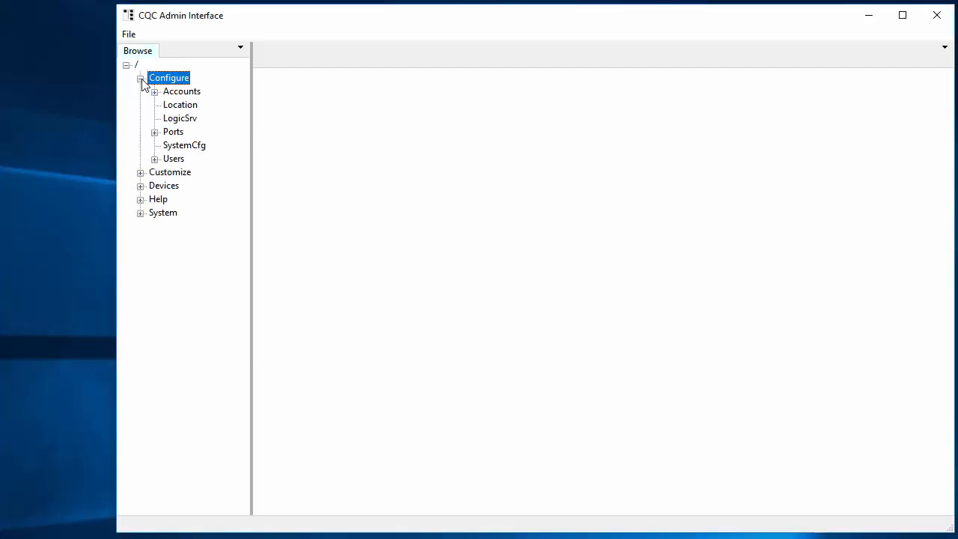
left_click(155, 132)
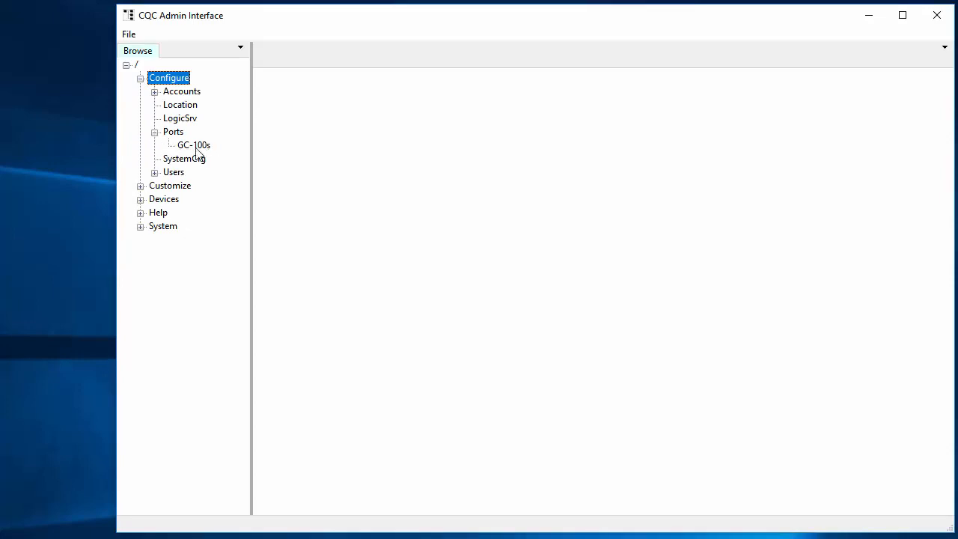
double_click(193, 144)
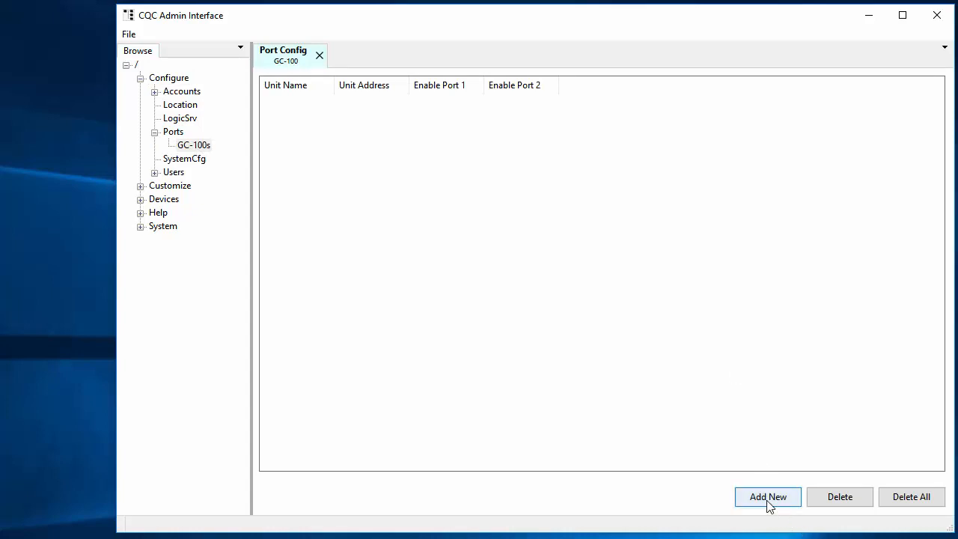
Add a new GC-100 unit entry and name it Theater.
left_click(768, 497)
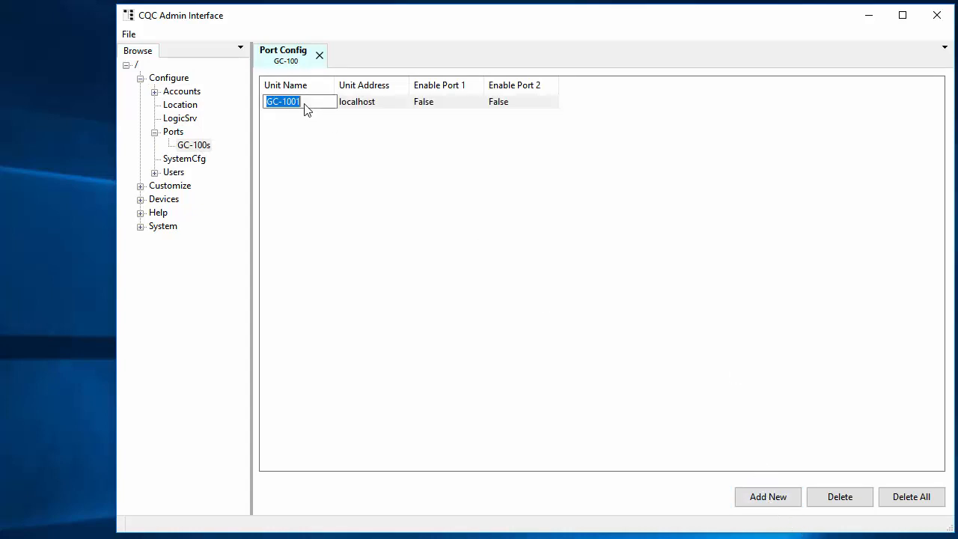
type("T")
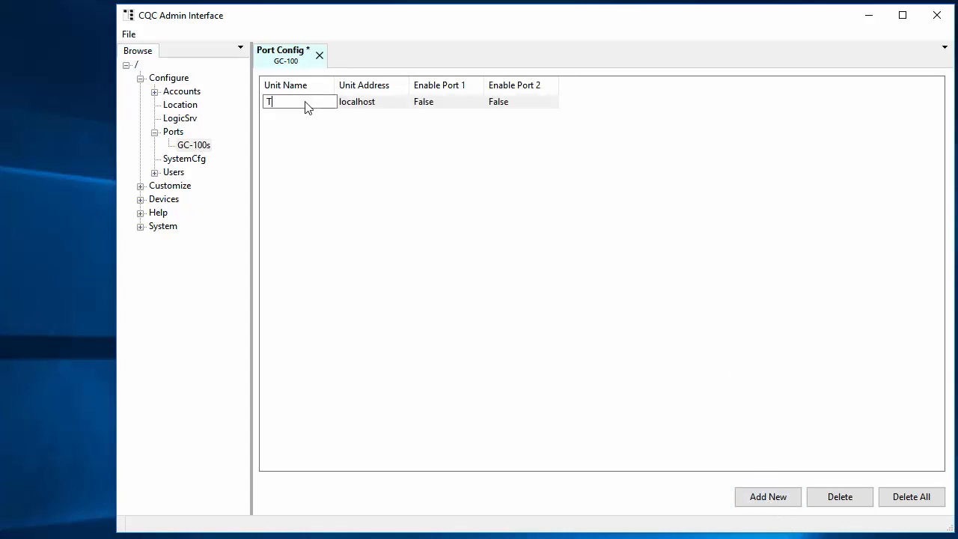
type("heater")
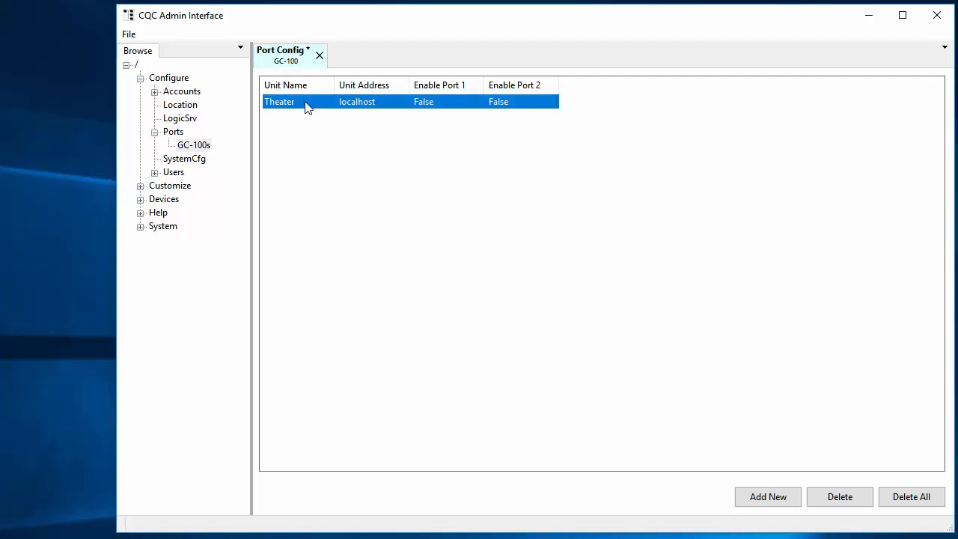
mouse_move(367, 102)
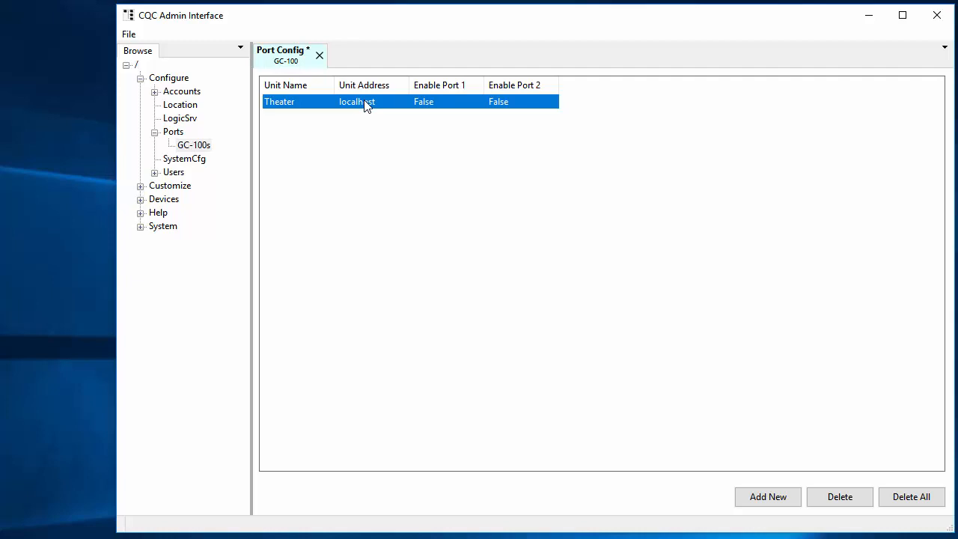
Give the Theater unit address 192.168.0.120 and set Enable Port 1 to True.
double_click(357, 102)
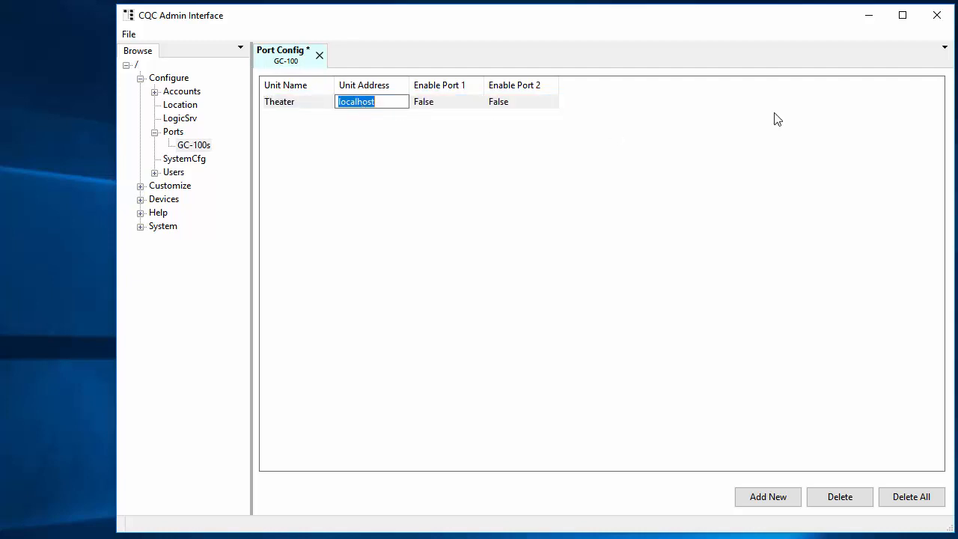
type("192.168.0.120")
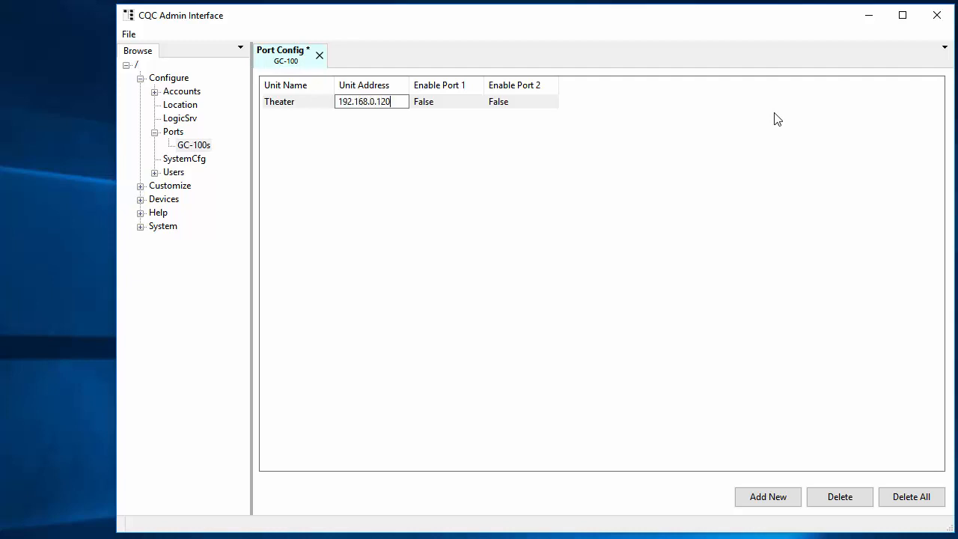
left_click(498, 102)
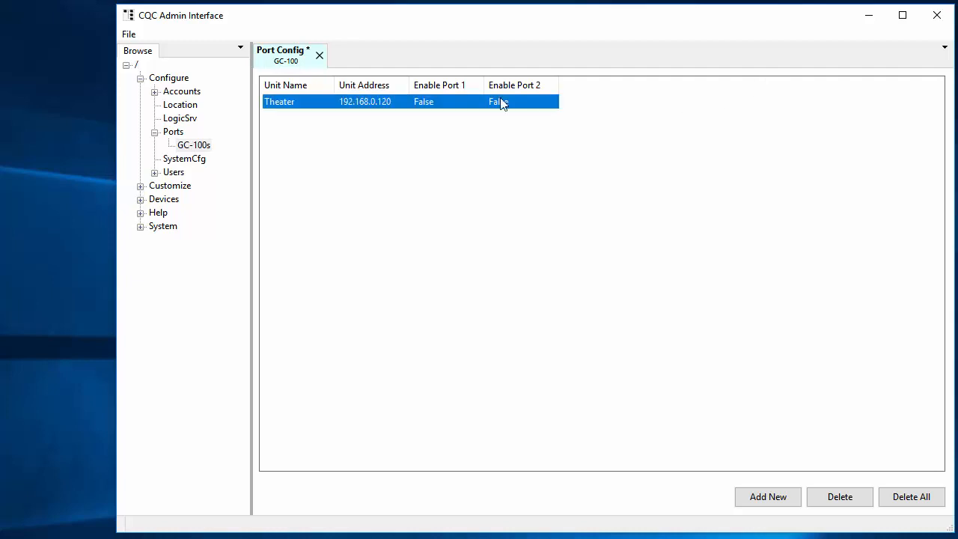
left_click(497, 102)
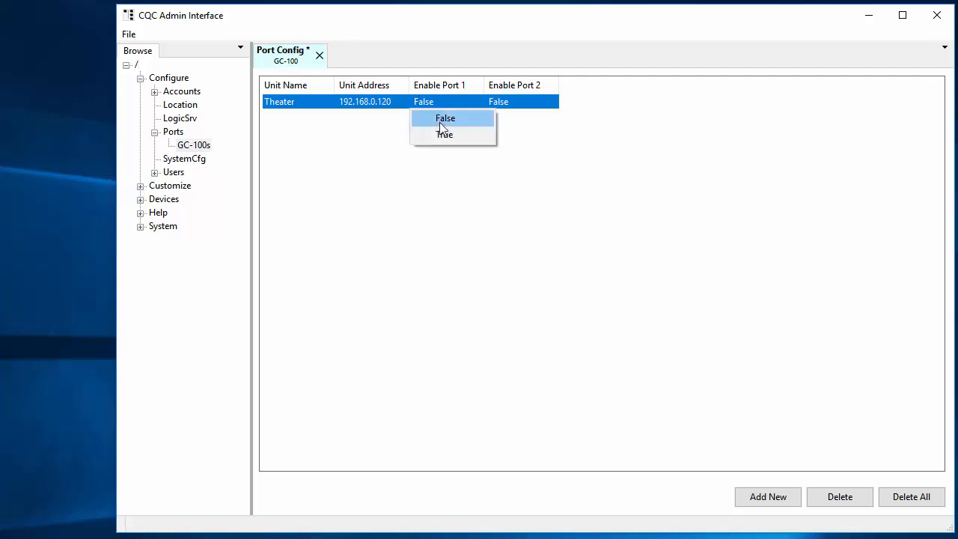
left_click(445, 135)
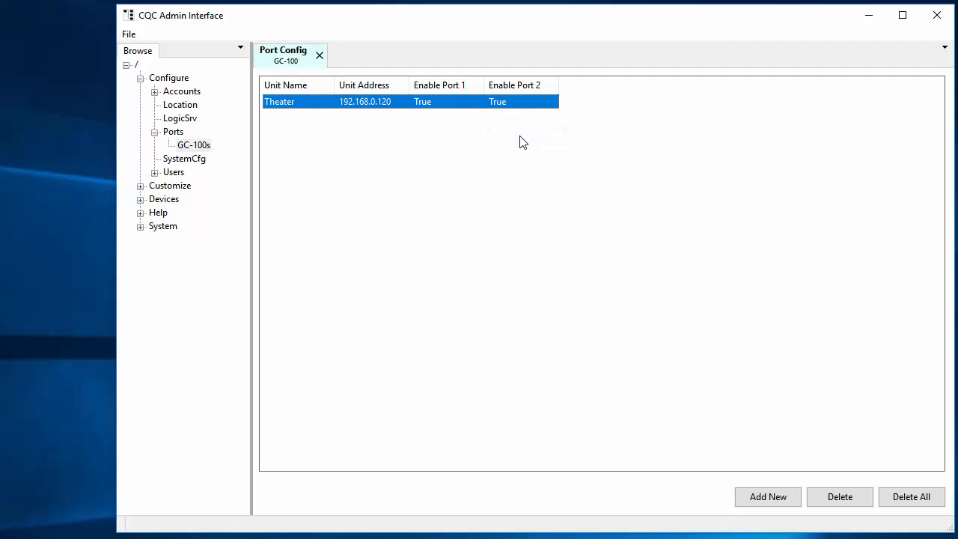
mouse_move(144, 207)
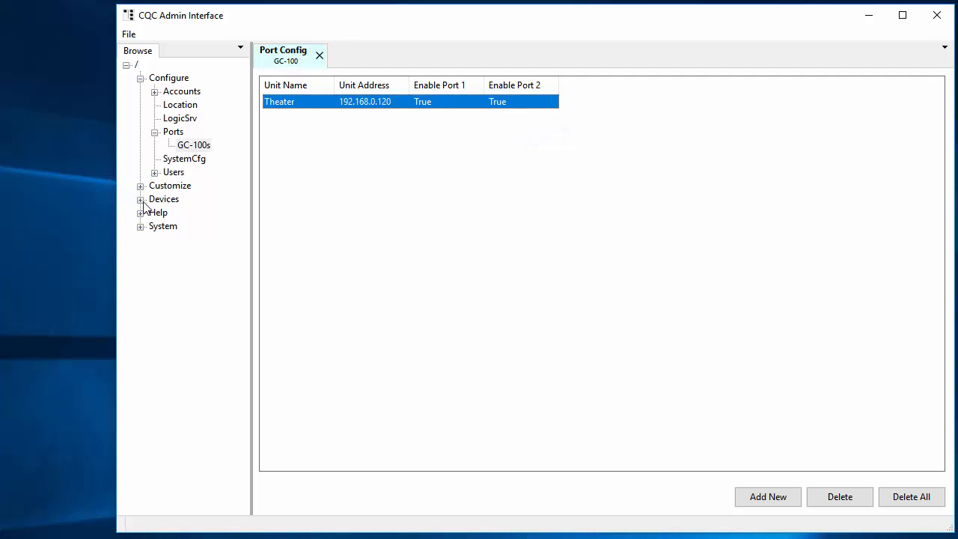
Start adding a driver to CQSL-VM-Host and select Aprilaire 8870 Thermo V2.
left_click(141, 197)
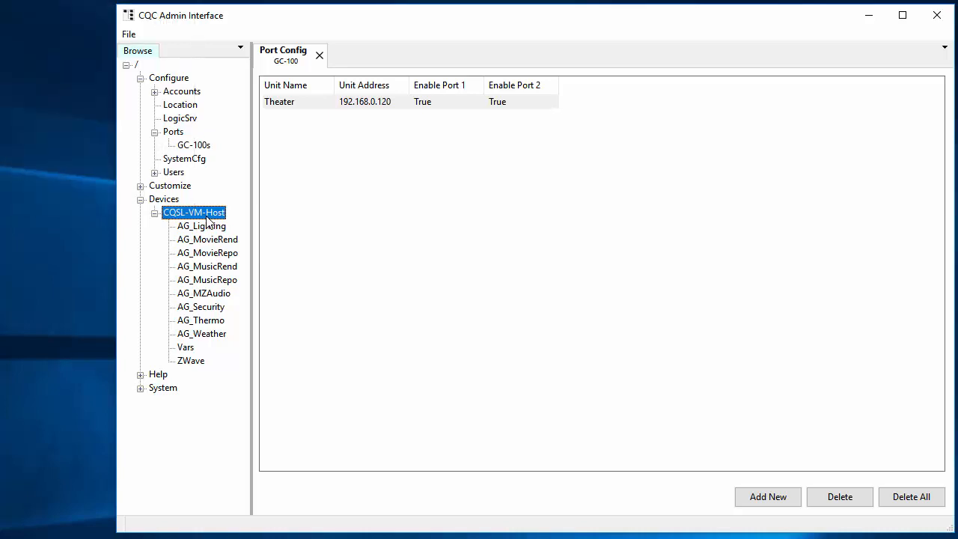
right_click(193, 212)
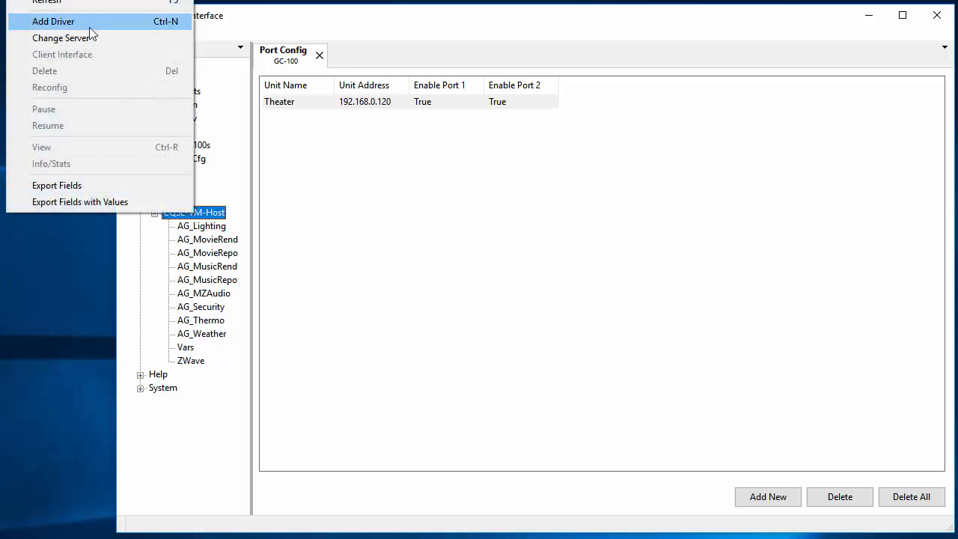
left_click(54, 21)
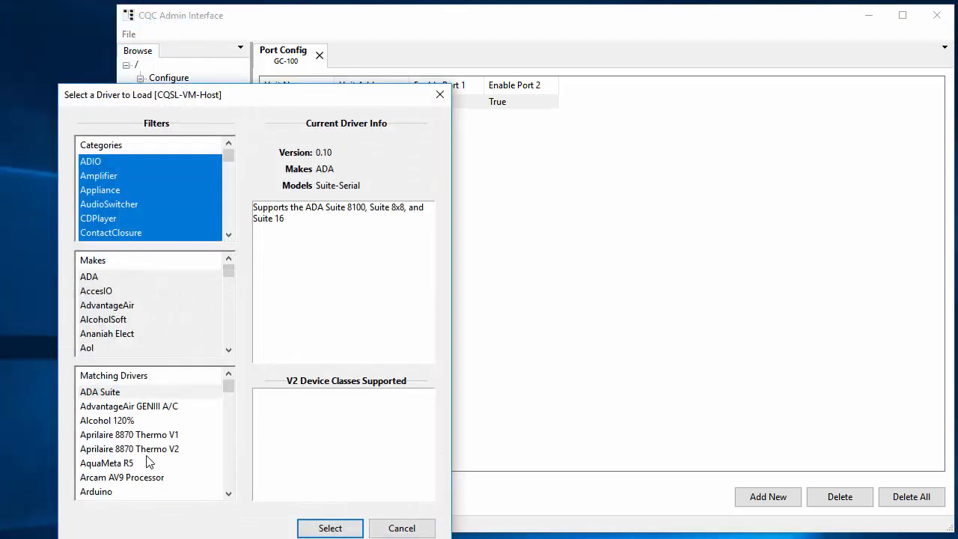
left_click(129, 449)
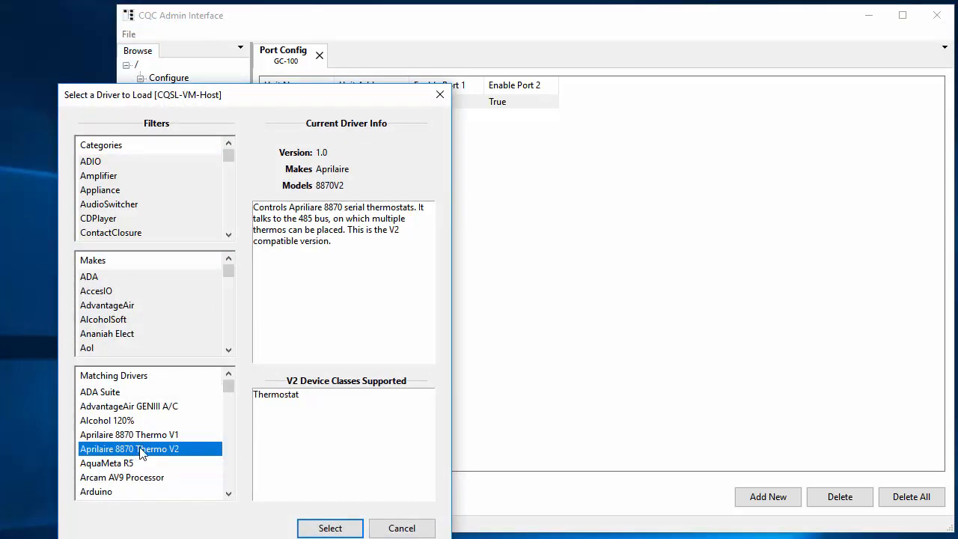
left_click(329, 527)
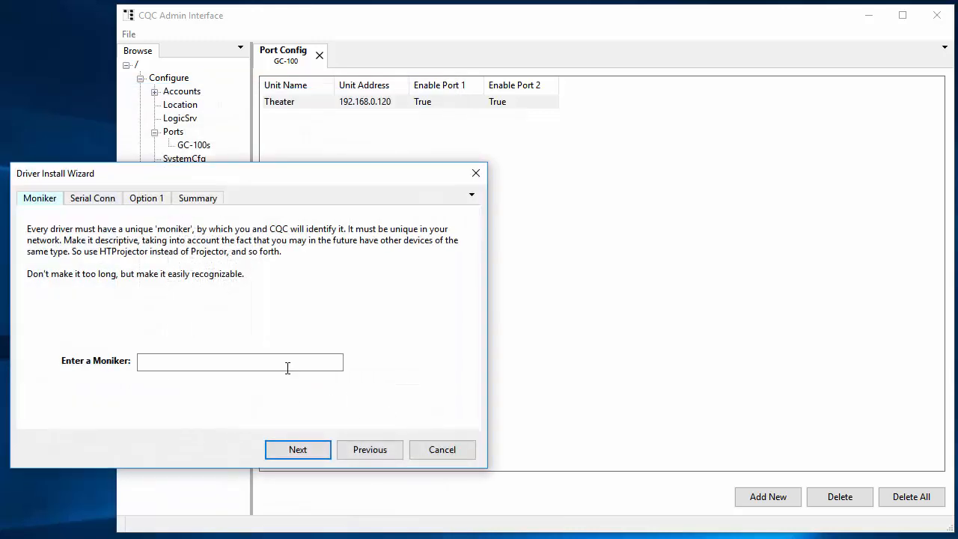
Enter the moniker Thermo and advance to serial port selection.
type("Thermo")
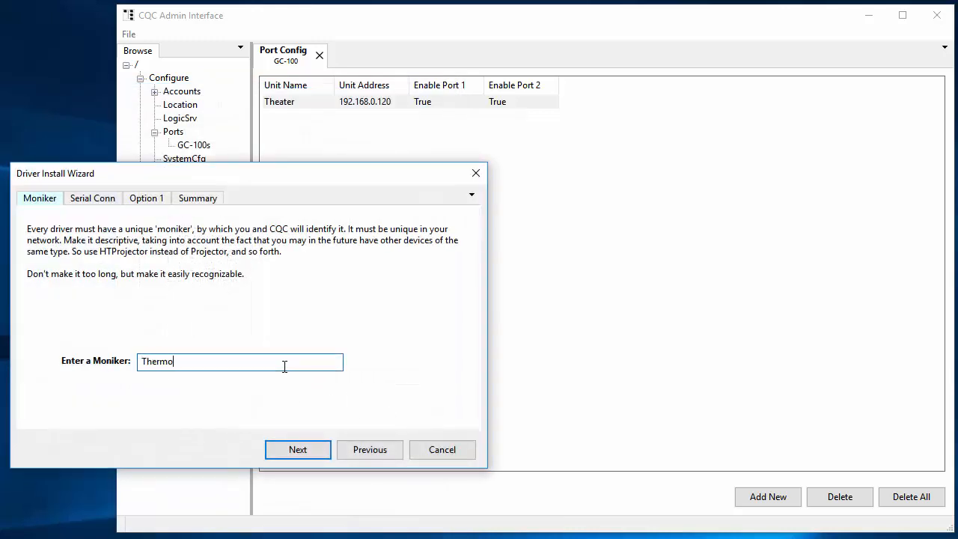
left_click(298, 449)
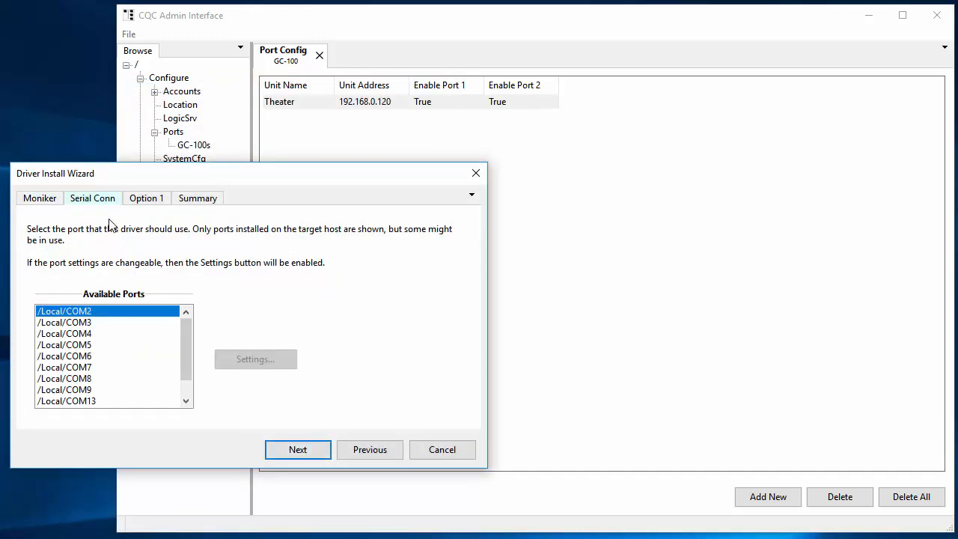
Pick /GC100/Theater/COM1 from the Available Ports list as the driver's serial port.
scroll("down", 3)
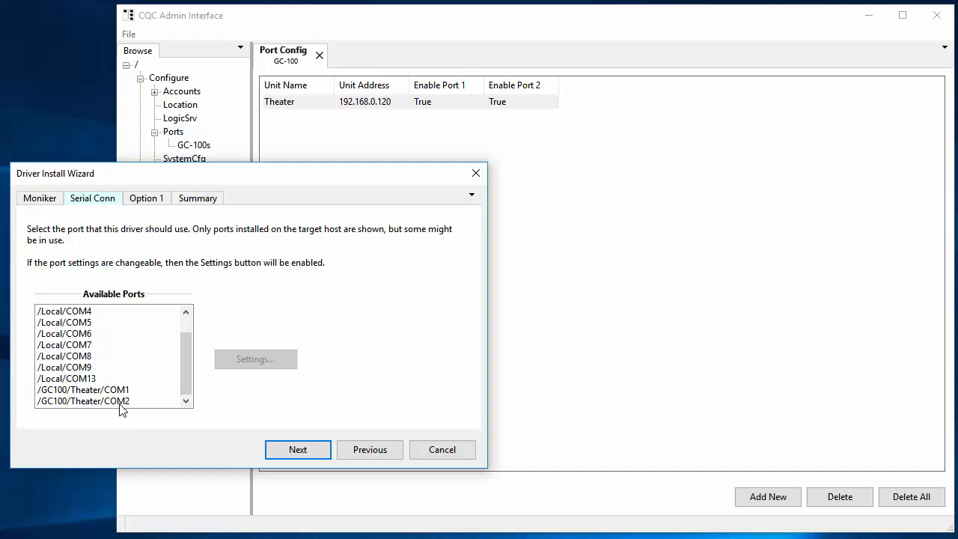
left_click(84, 401)
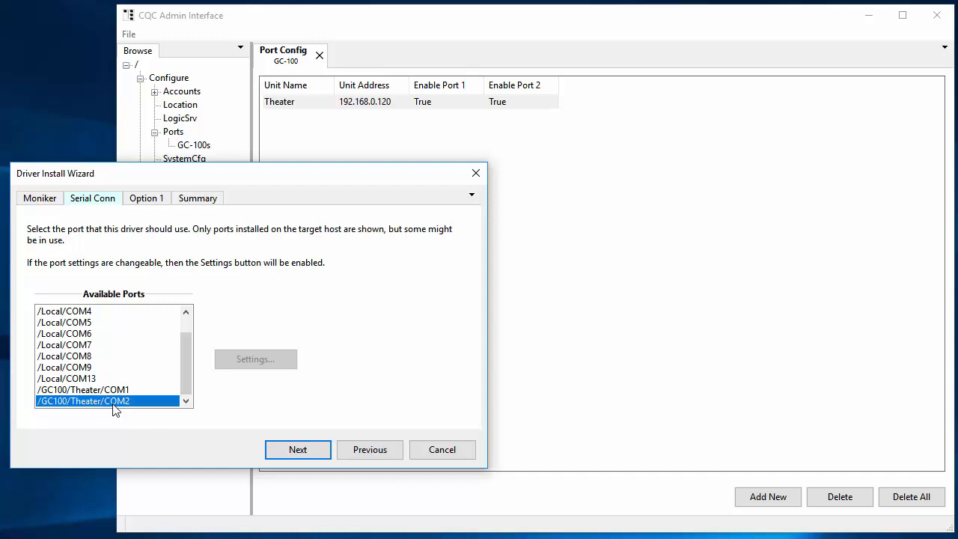
mouse_move(114, 401)
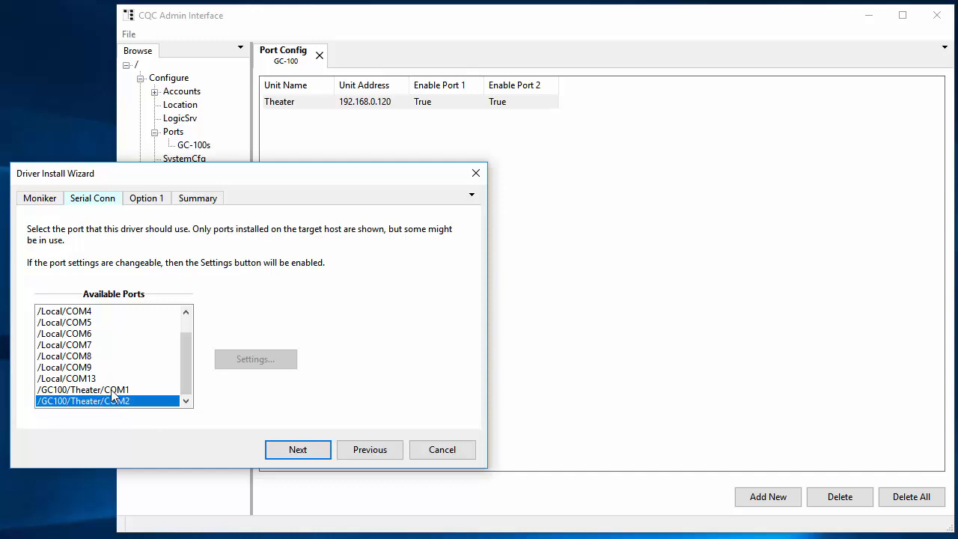
left_click(84, 389)
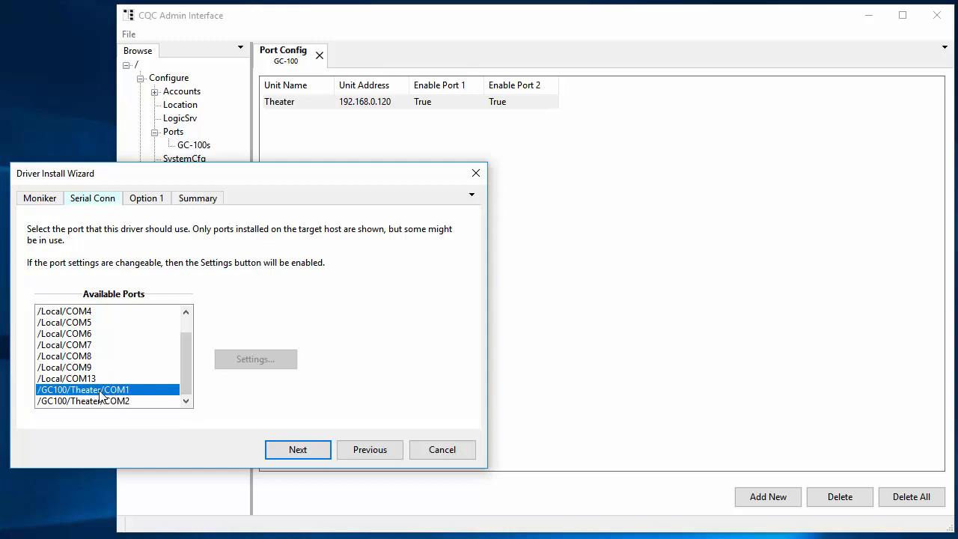
mouse_move(111, 395)
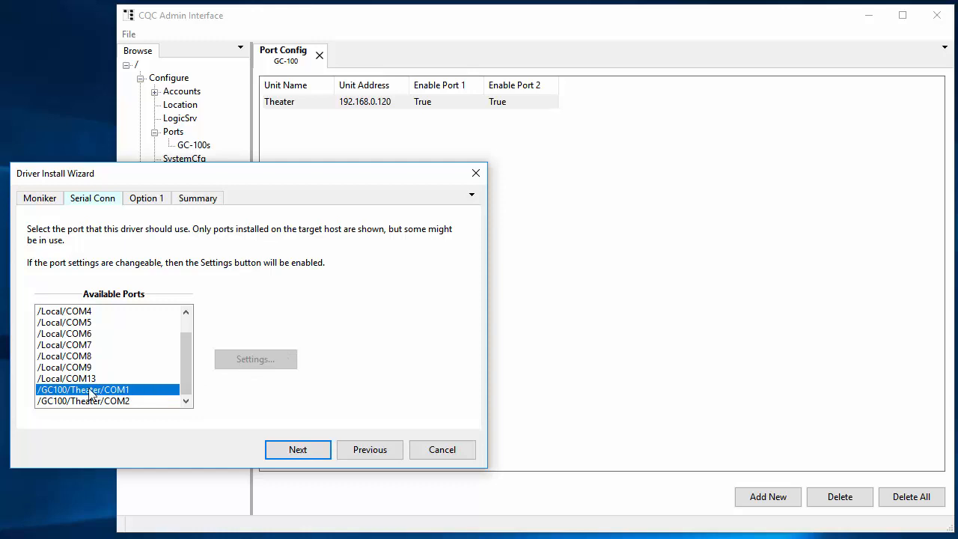
mouse_move(138, 395)
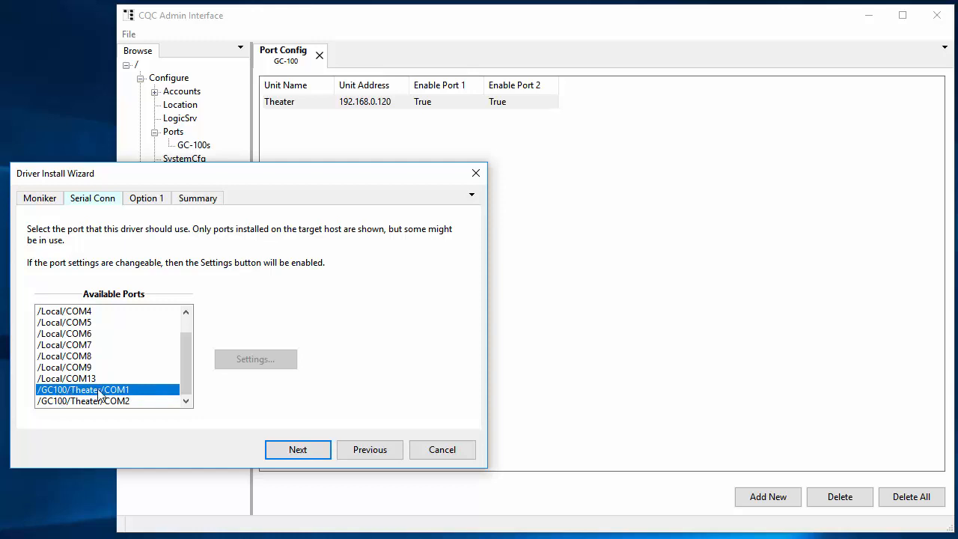
mouse_move(143, 395)
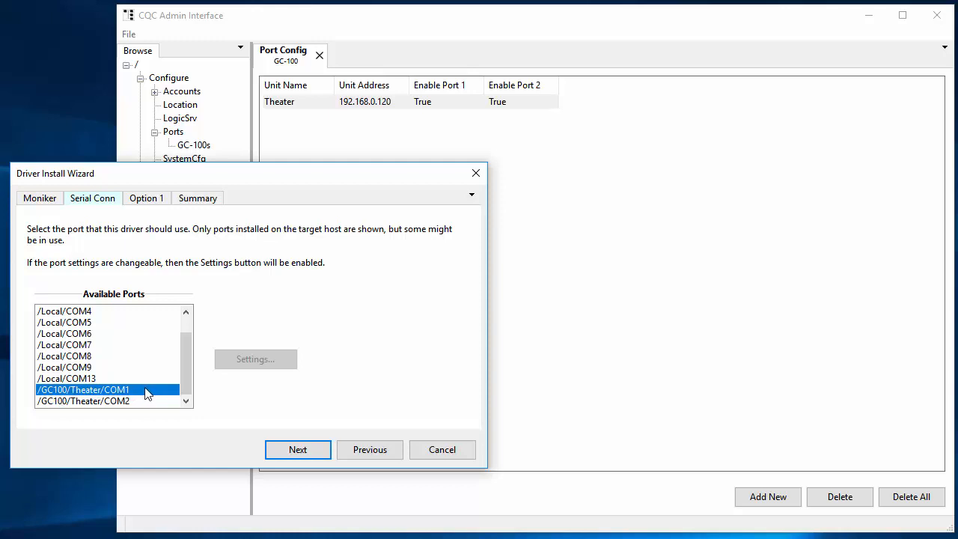
mouse_move(147, 399)
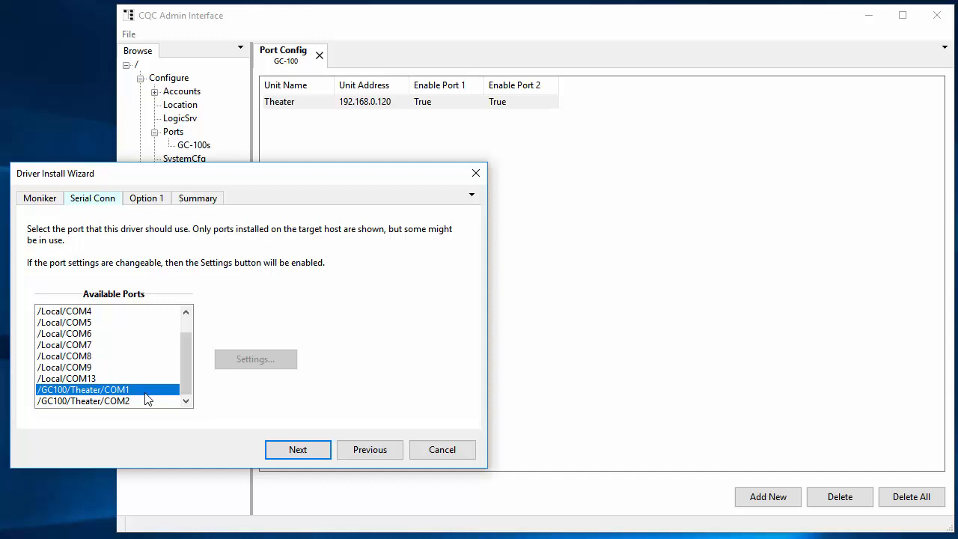